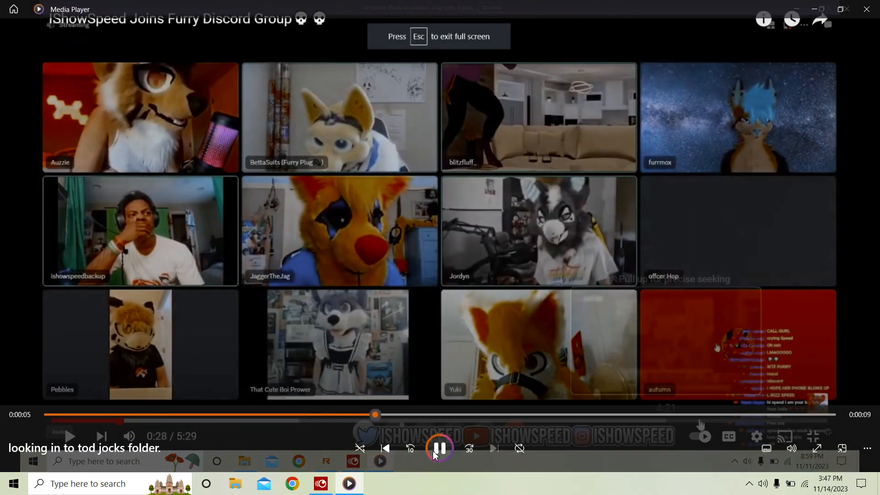
Pause and close the fullscreen Discord clip, then load 'how to make a video faster than 2X'.
click(439, 448)
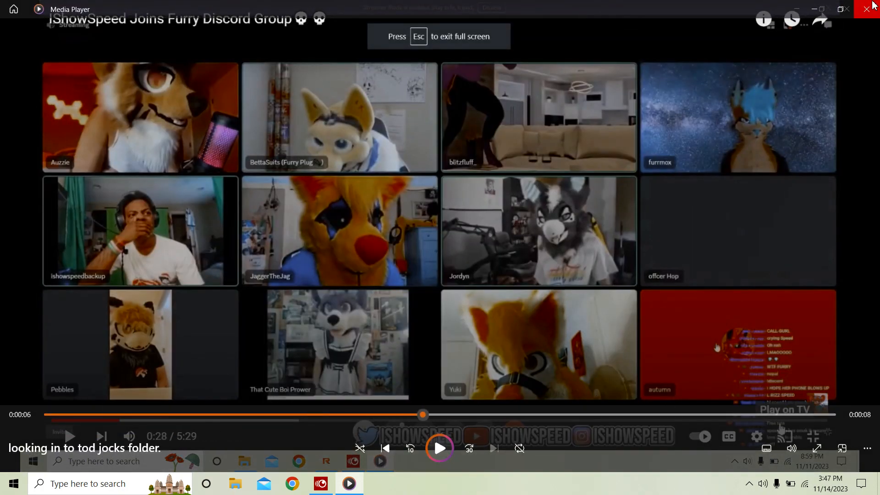
click(845, 10)
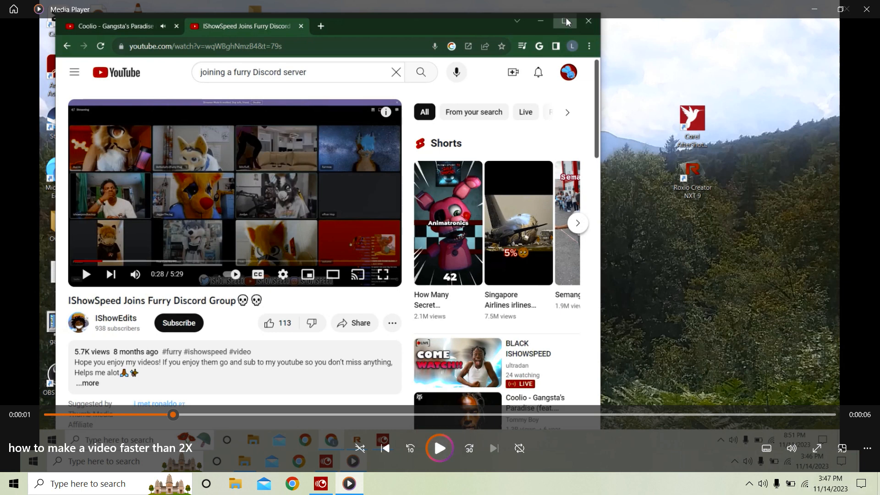
mouse_move(867, 449)
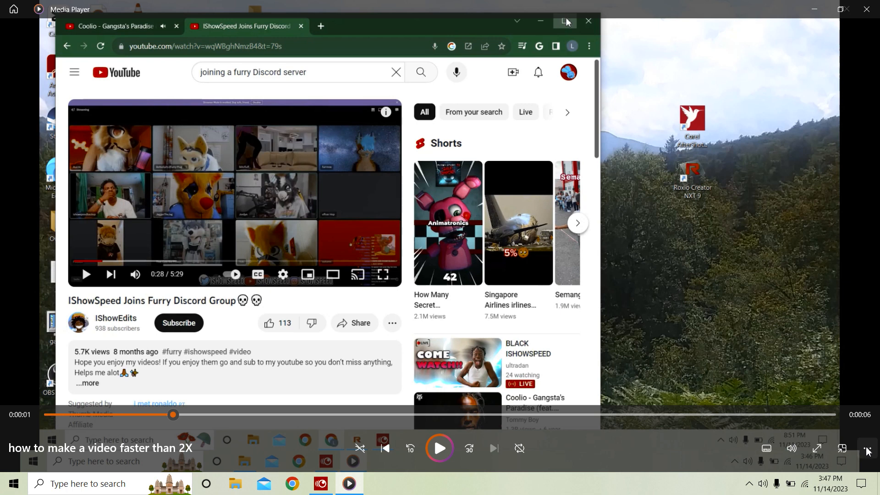
mouse_move(867, 450)
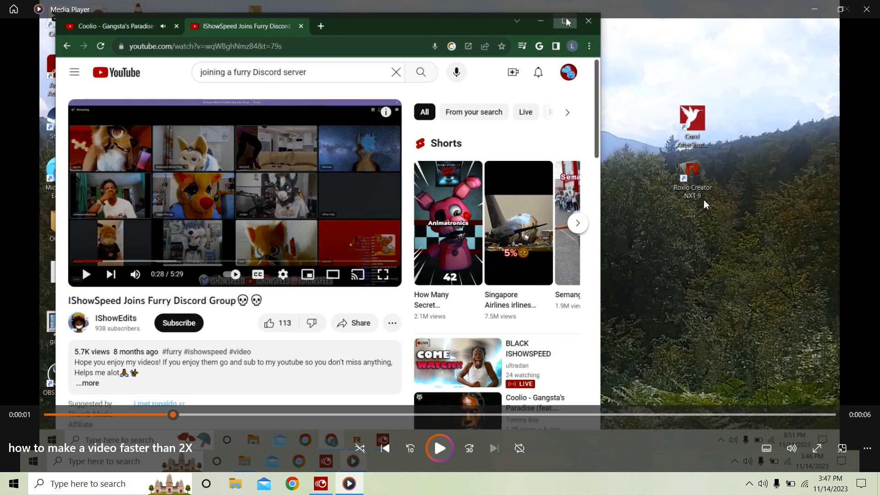
click(439, 448)
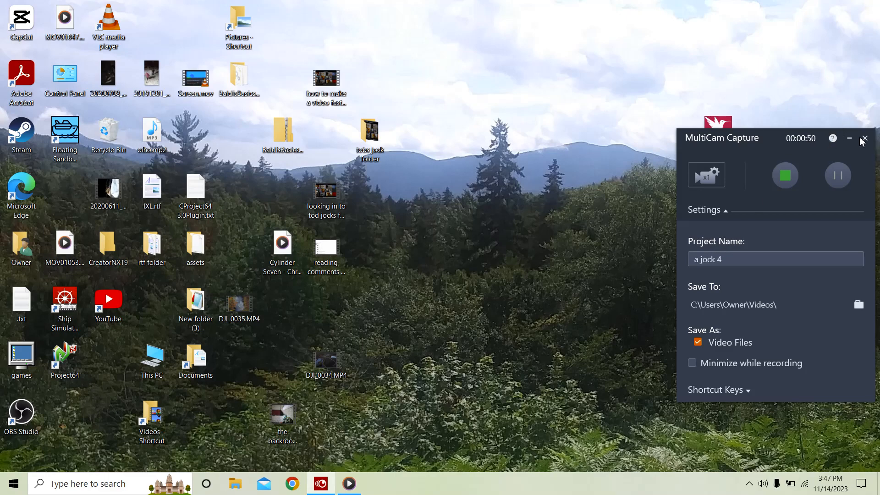
Stop and close the 'a jock 4' capture session, then reach the newly recorded video.
click(865, 138)
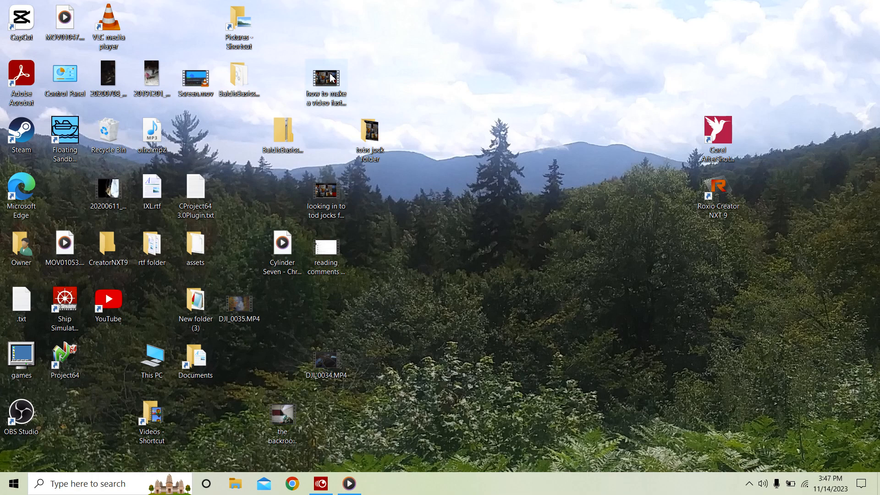
mouse_move(329, 91)
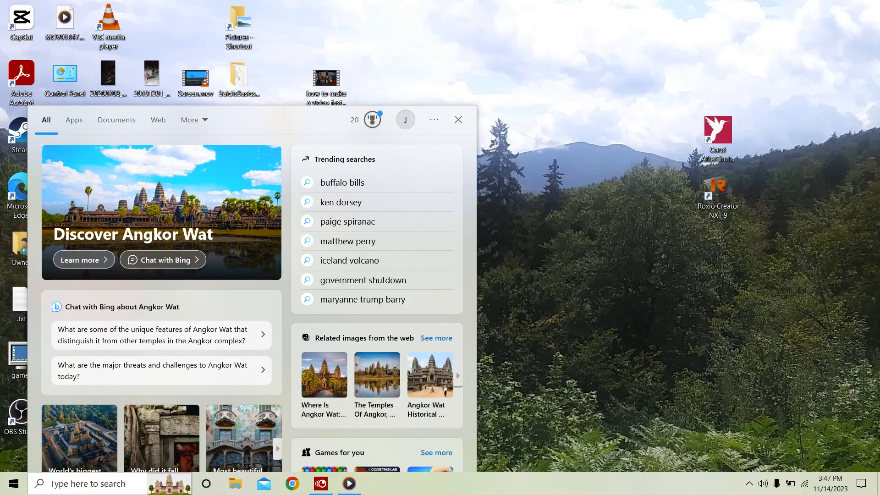
click(459, 119)
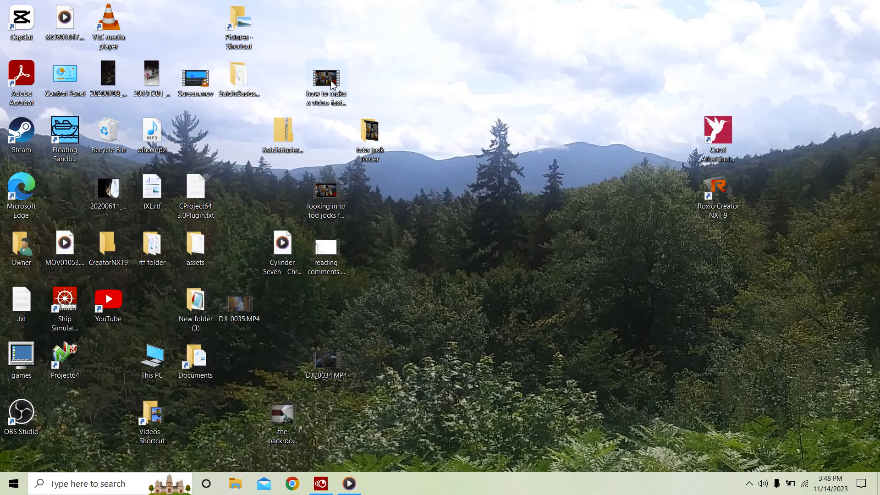
mouse_move(336, 94)
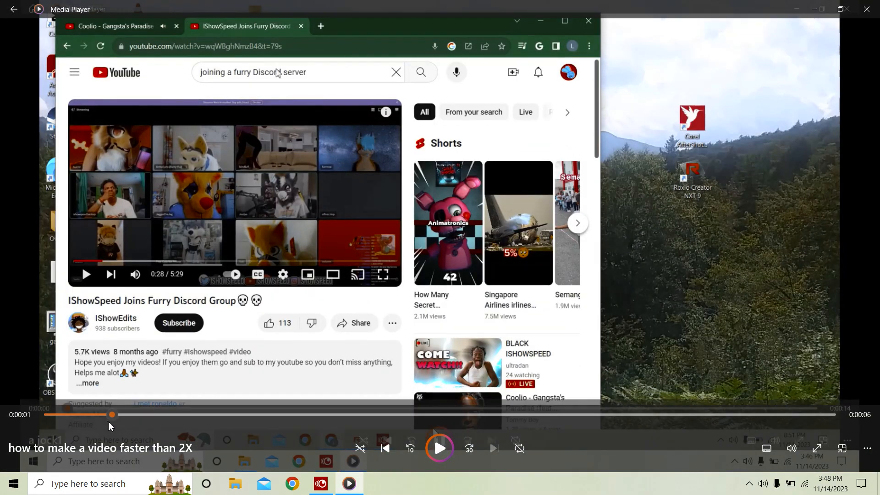
Play the new recording from its start, then close Media Player to the desktop.
click(115, 26)
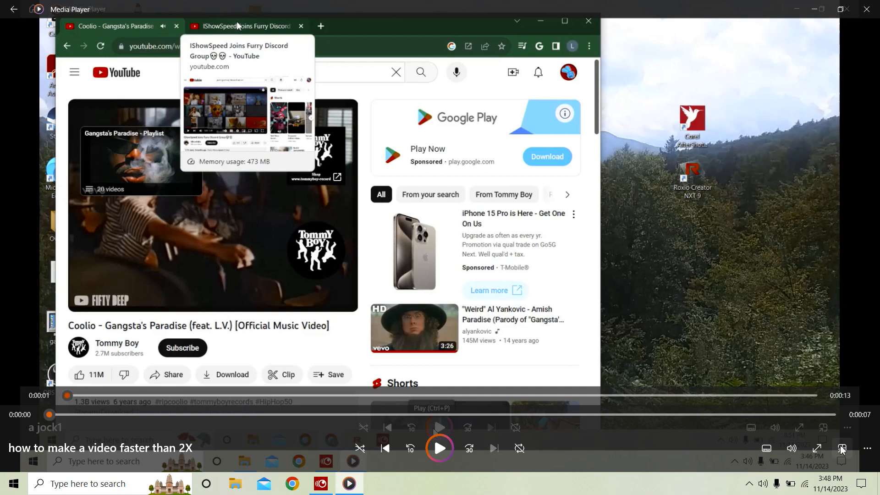
click(867, 449)
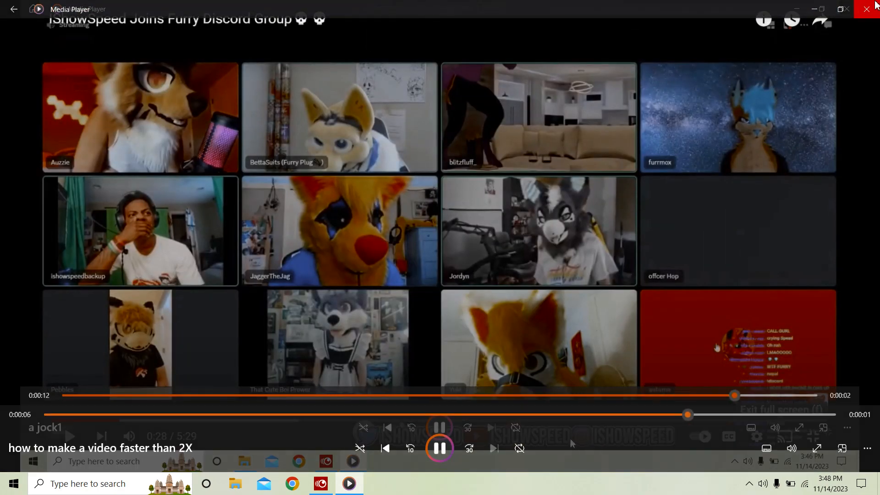
click(869, 9)
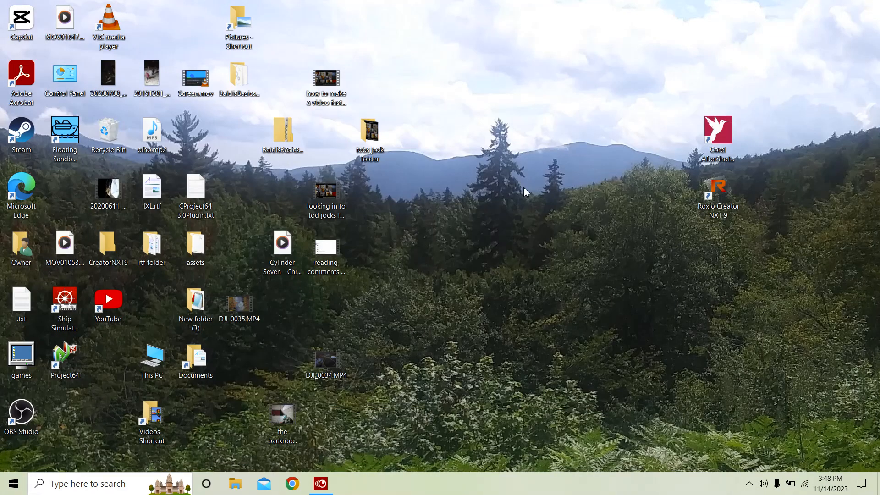
mouse_move(193, 9)
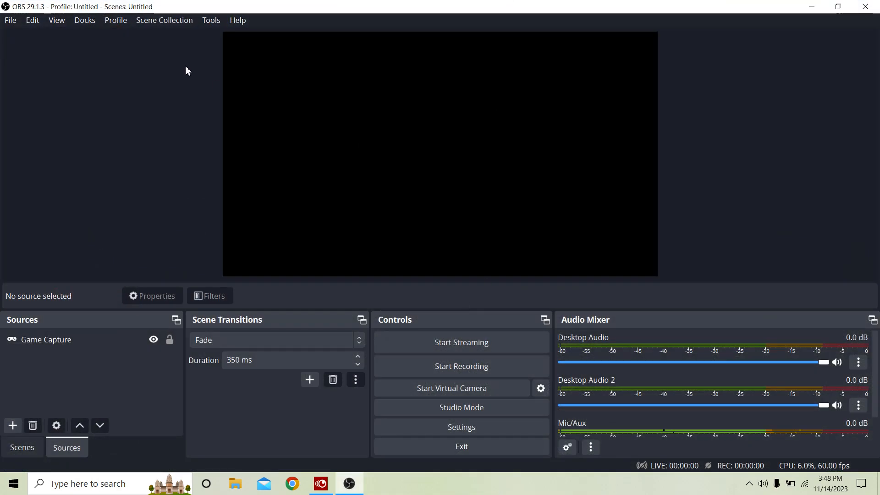
mouse_move(356, 384)
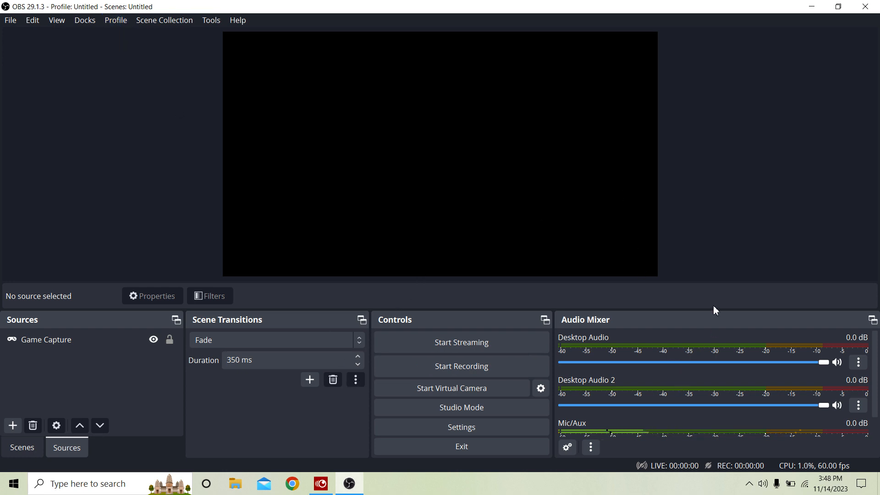
mouse_move(793, 471)
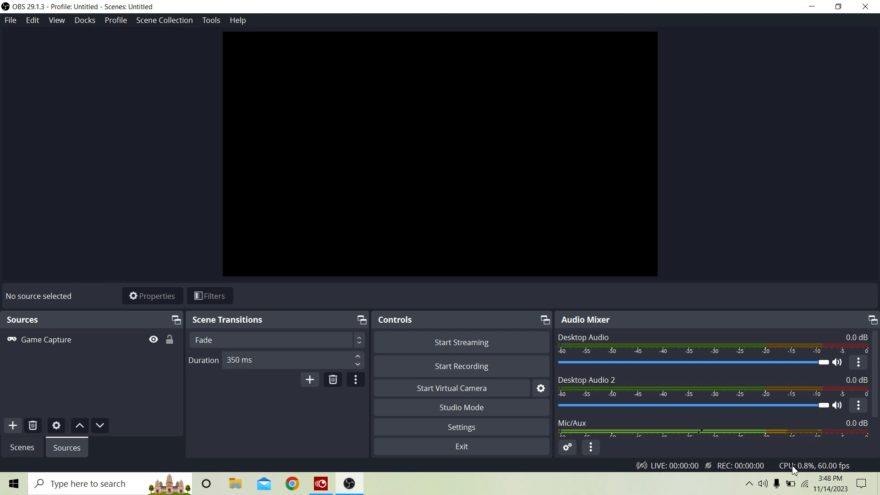